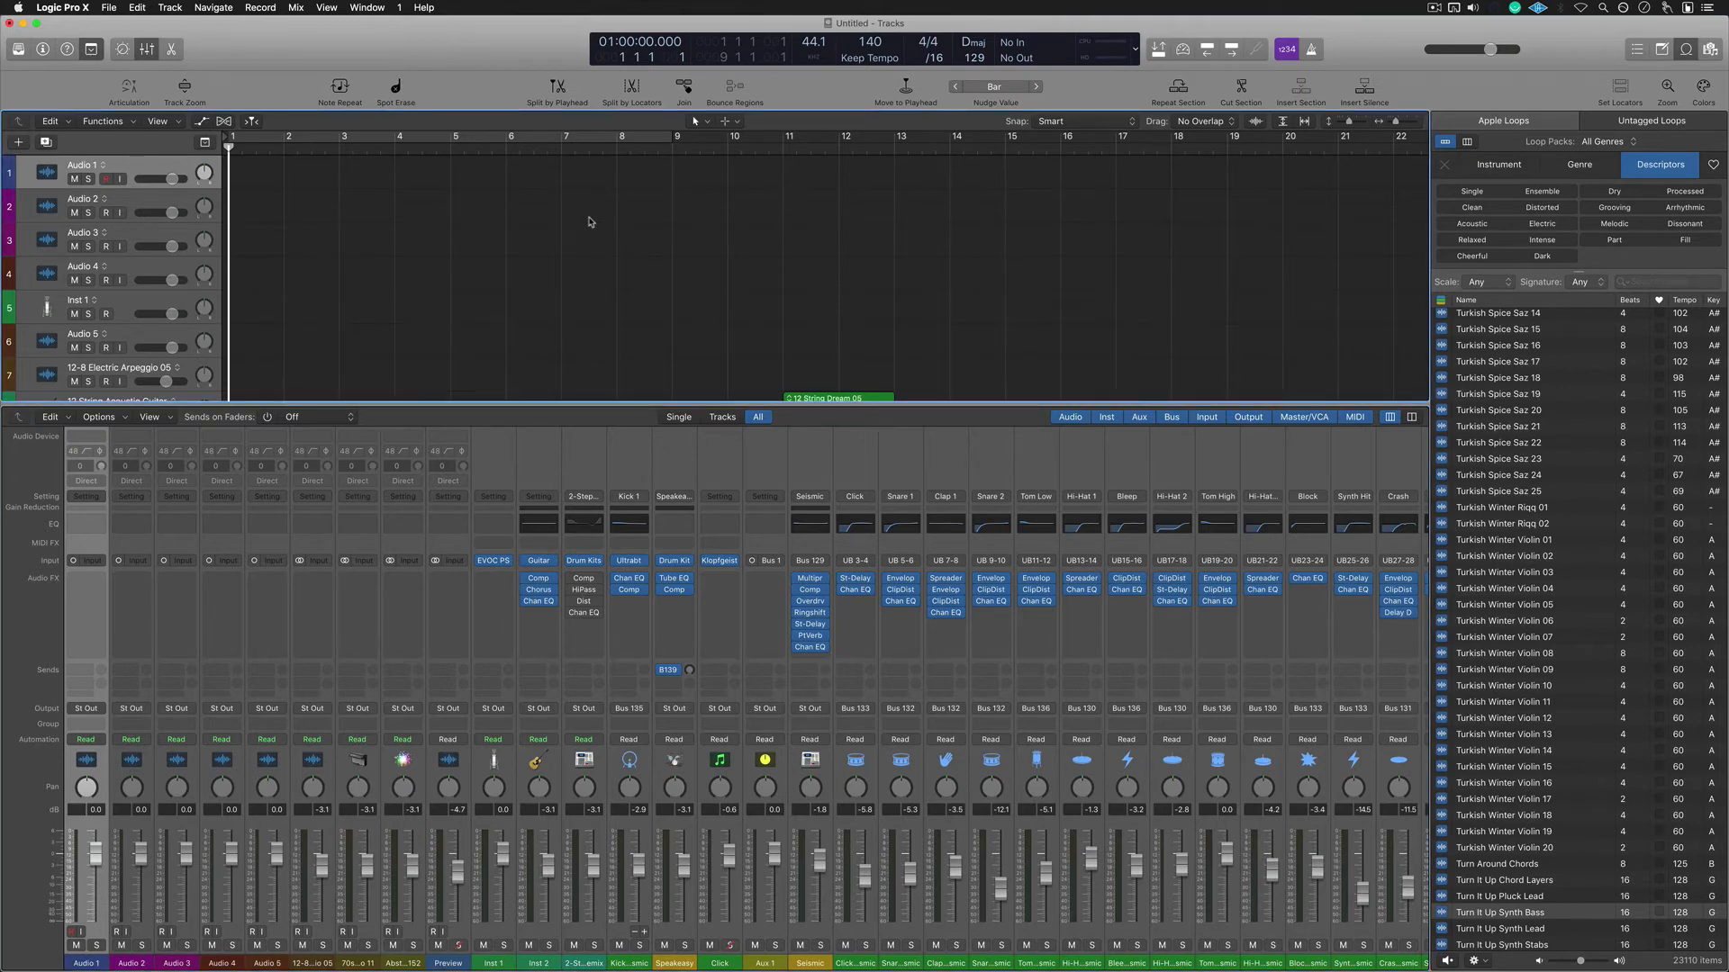
- Select the Audio 3 track and make its mixer channel strip the active, key-focused strip
click(106, 247)
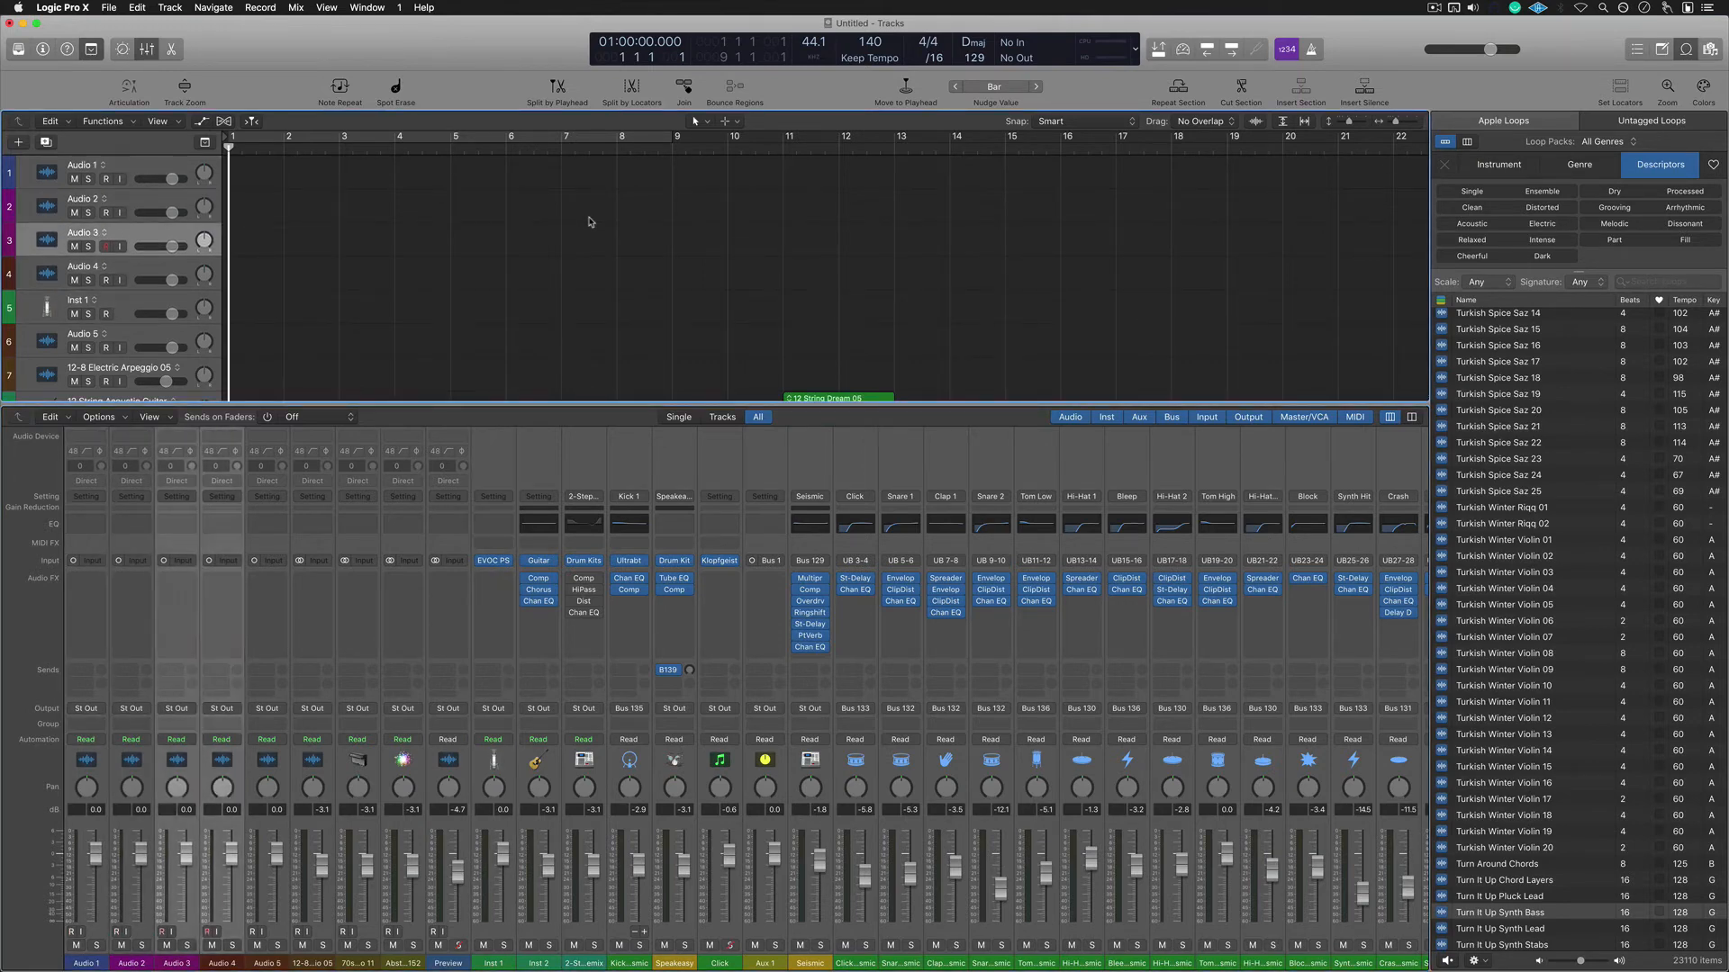
click(108, 178)
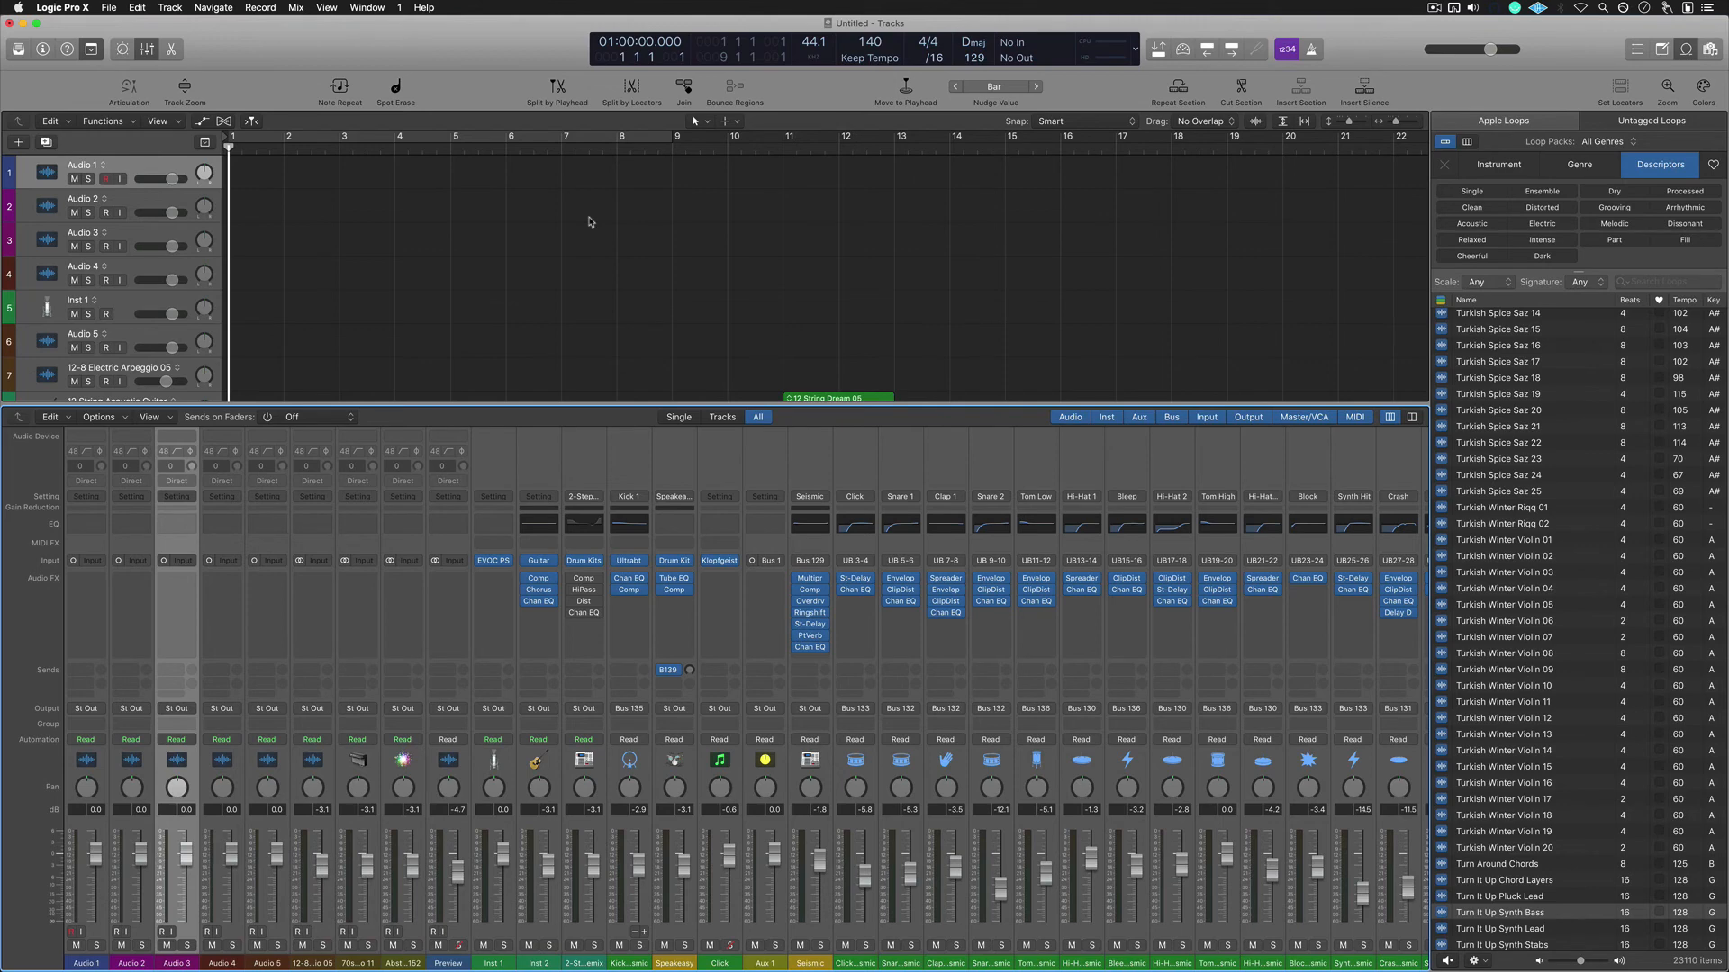
- Browse through Turn It Up Synth Bass and Turkish Winter Violin 14, landing on Turkish Winter Violin 01
click(1565, 911)
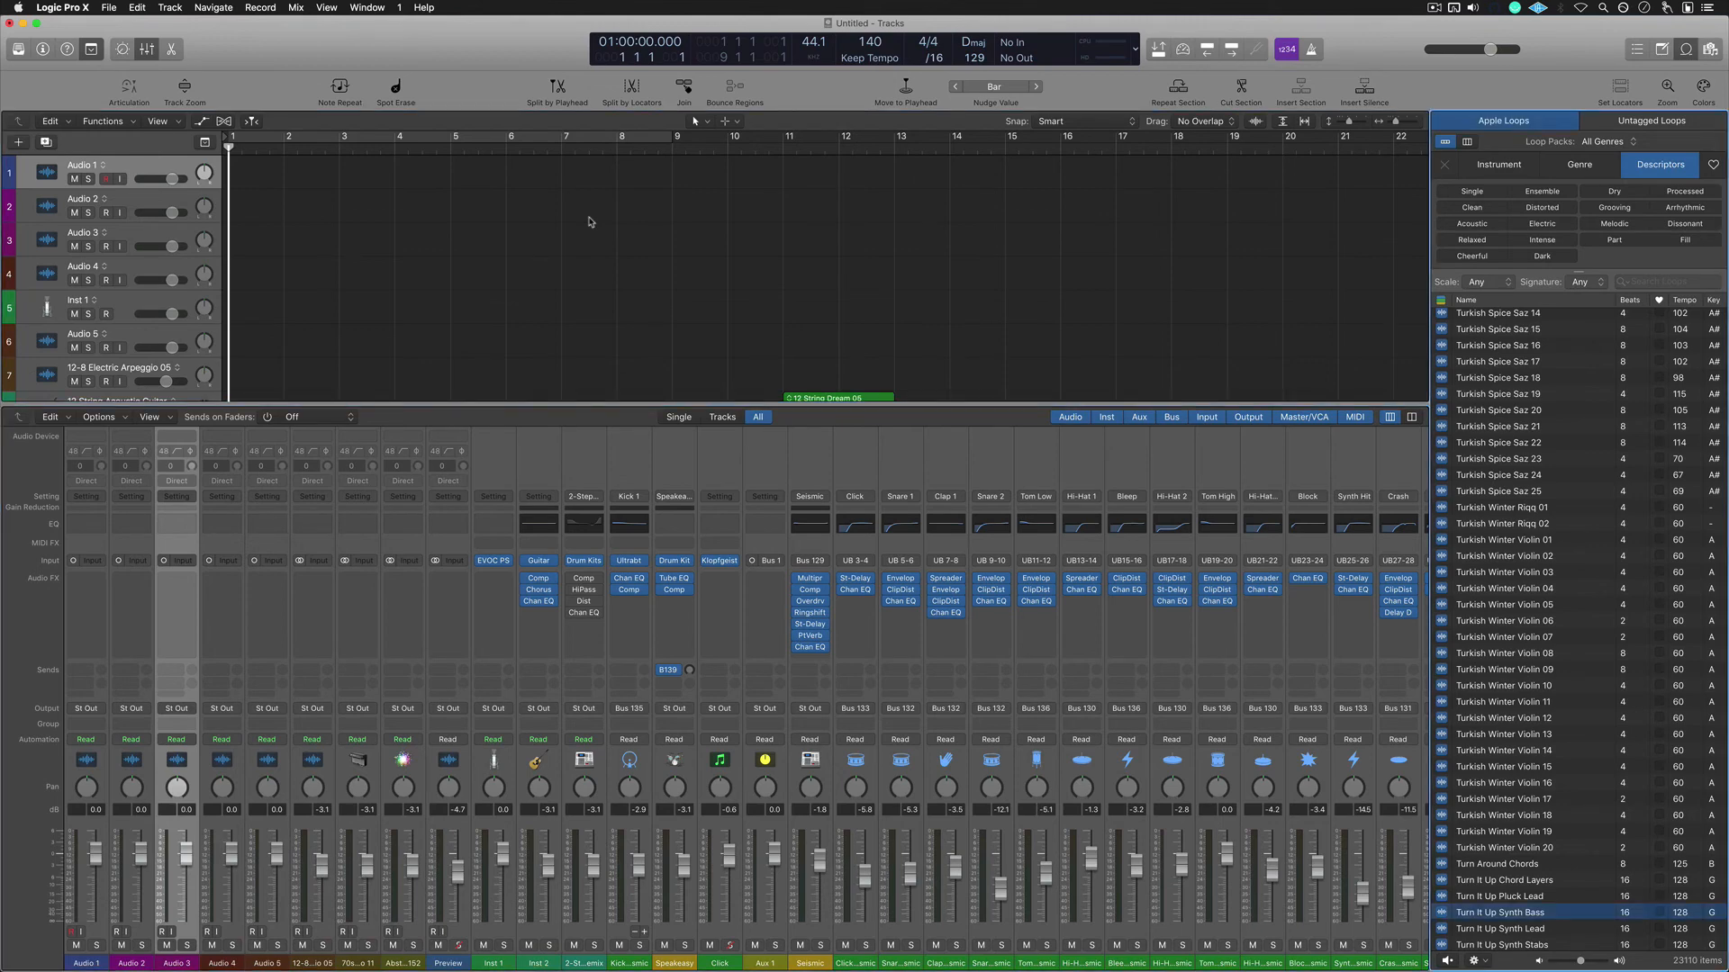
click(1532, 749)
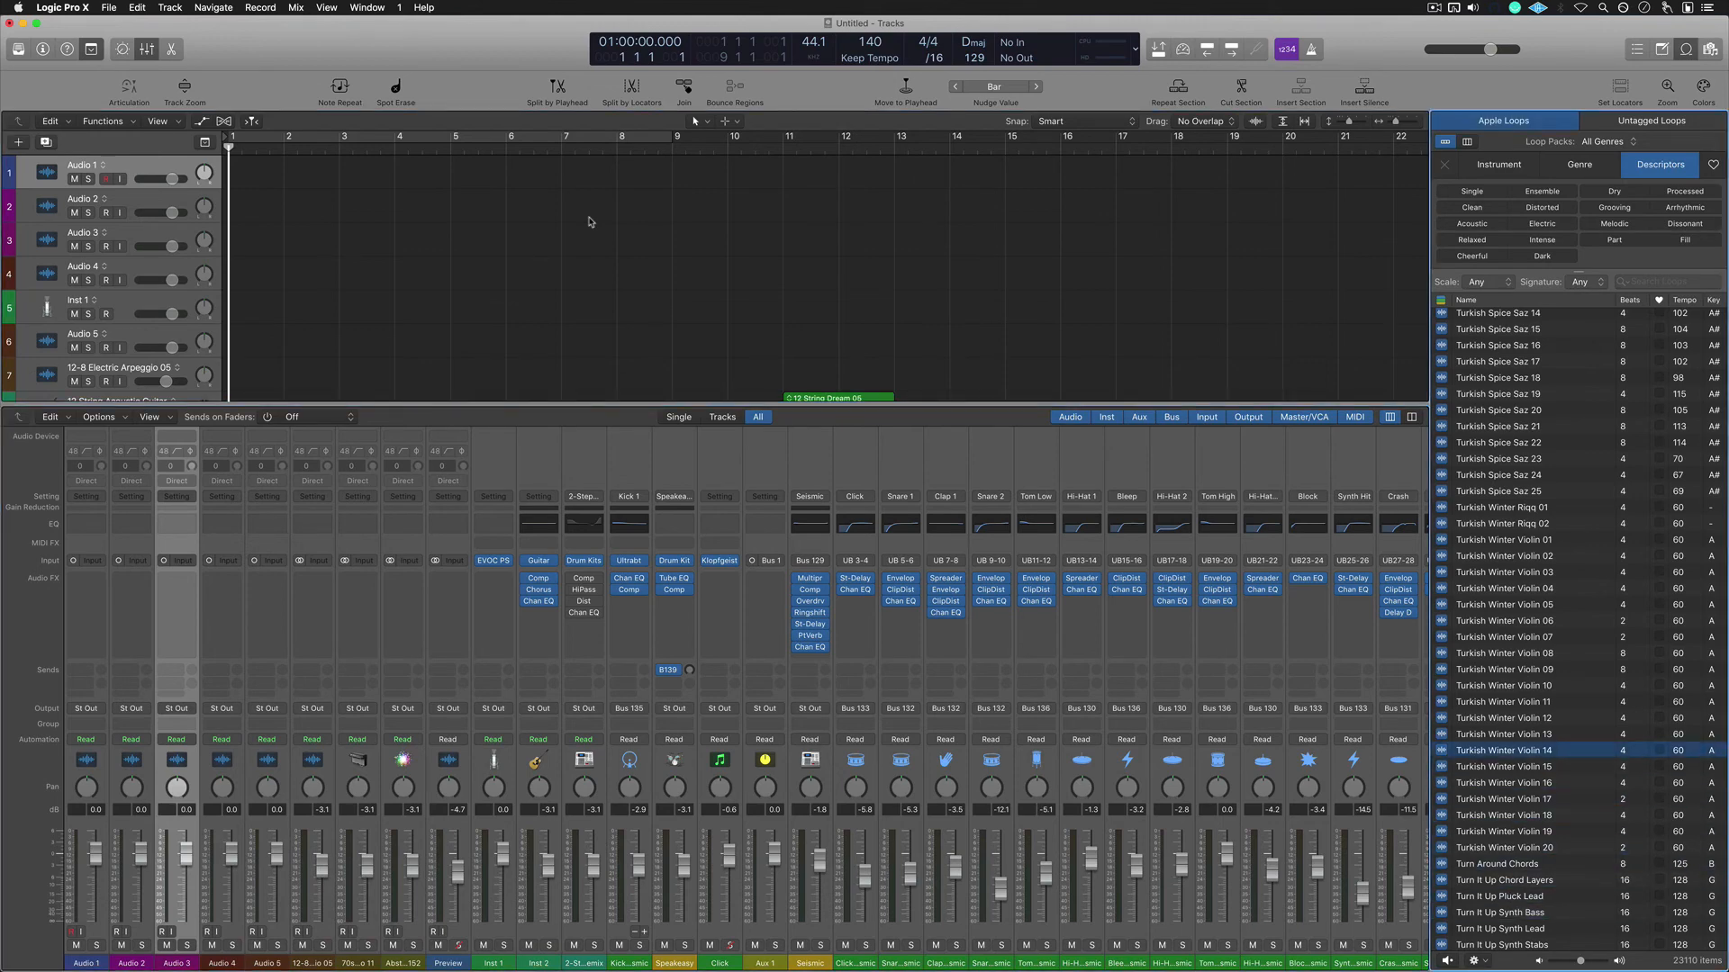
click(1500, 538)
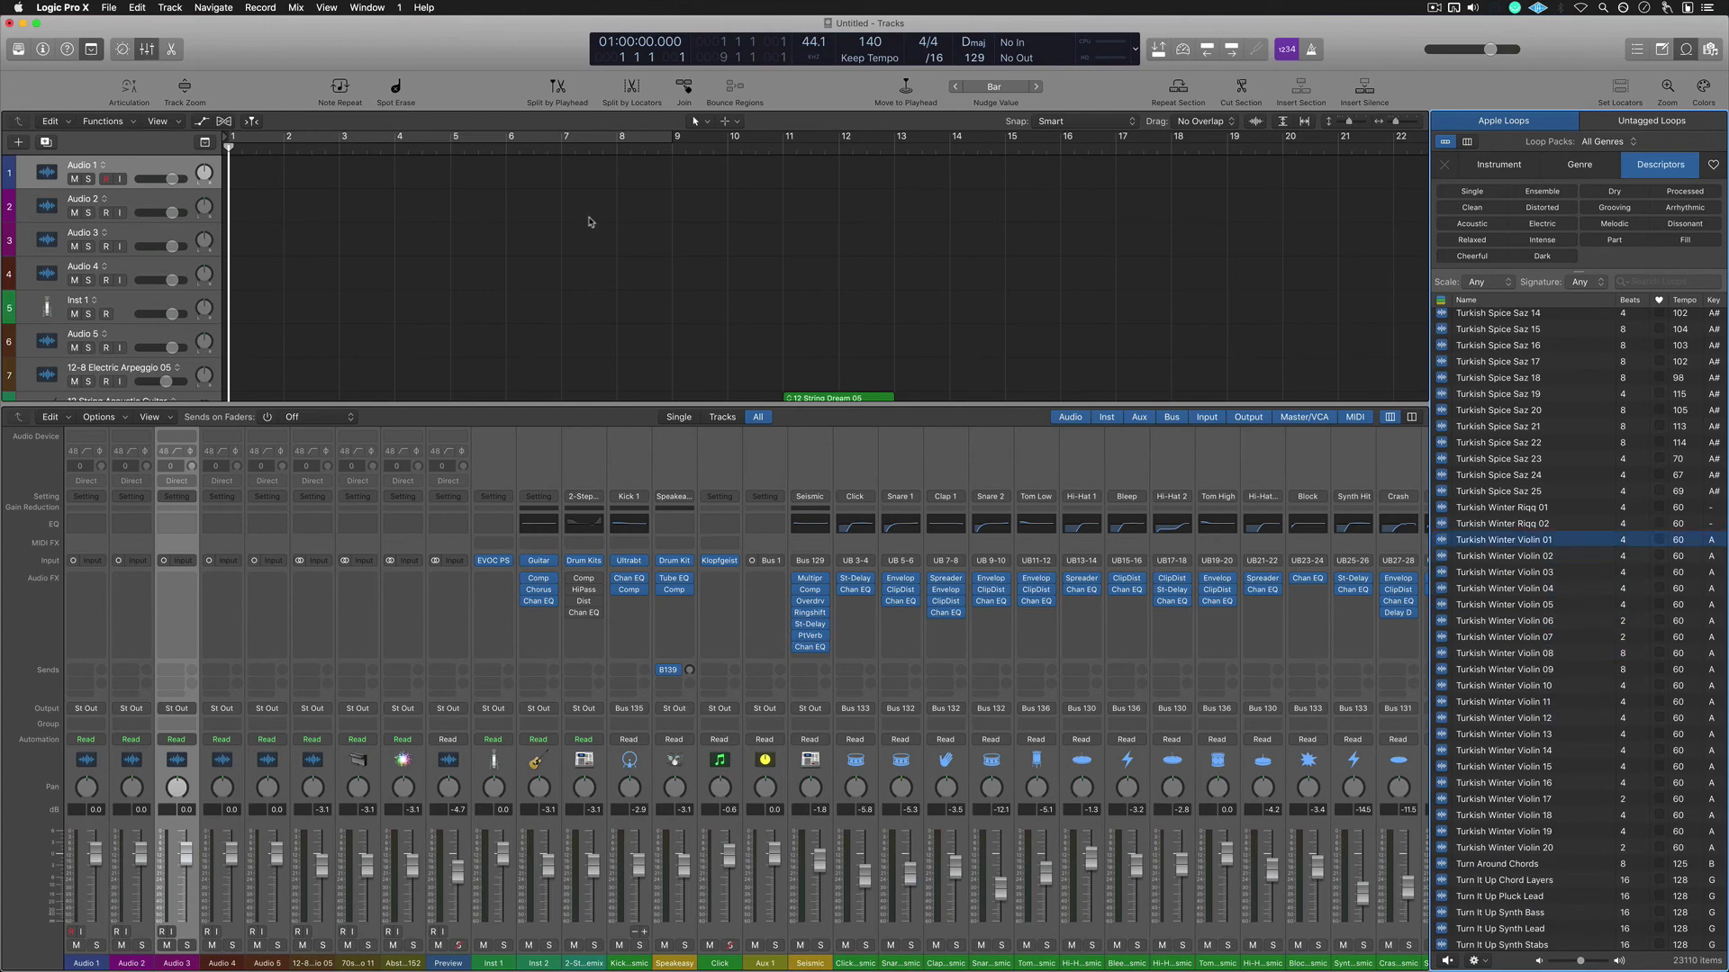